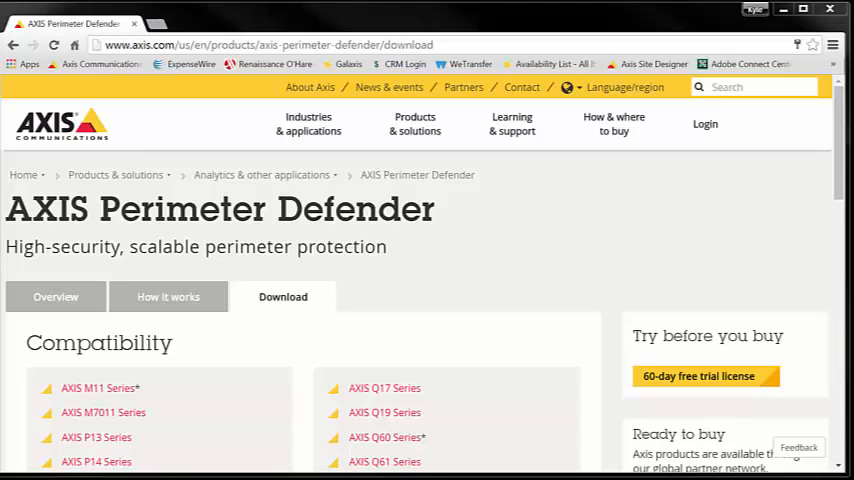
{"action": "mouse_move", "coordinate": [30, 344]}
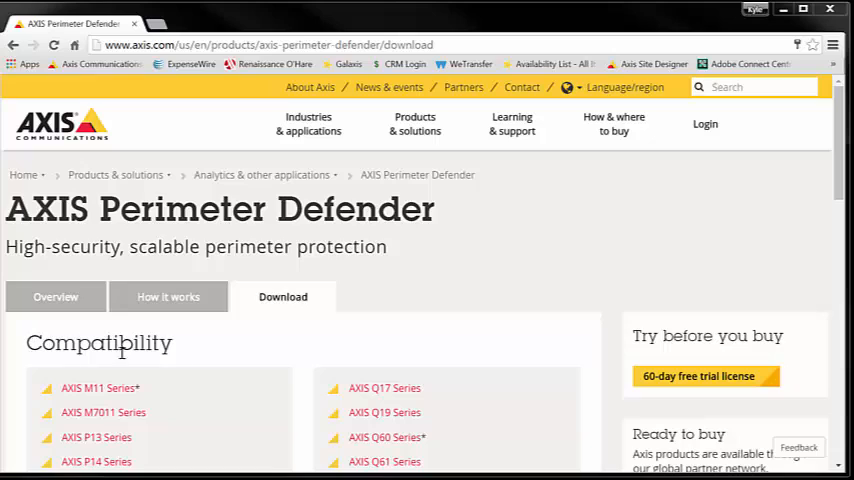
{"action": "mouse_move", "coordinate": [500, 290]}
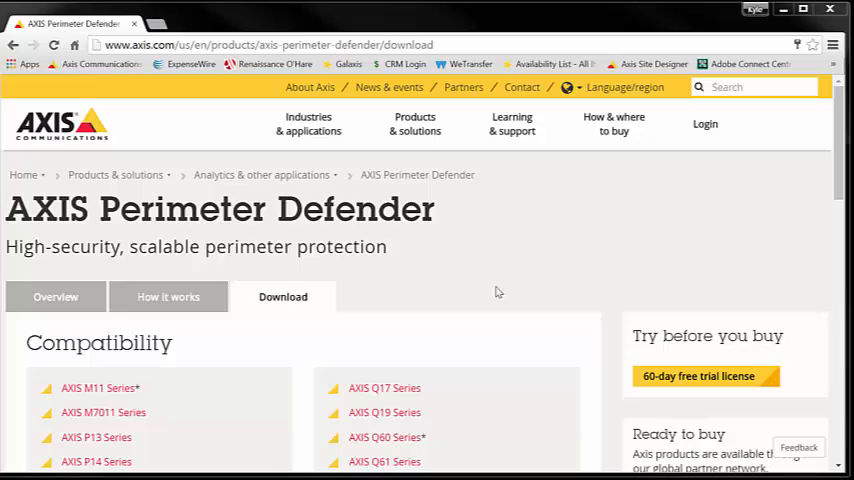
{"action": "mouse_move", "coordinate": [452, 274]}
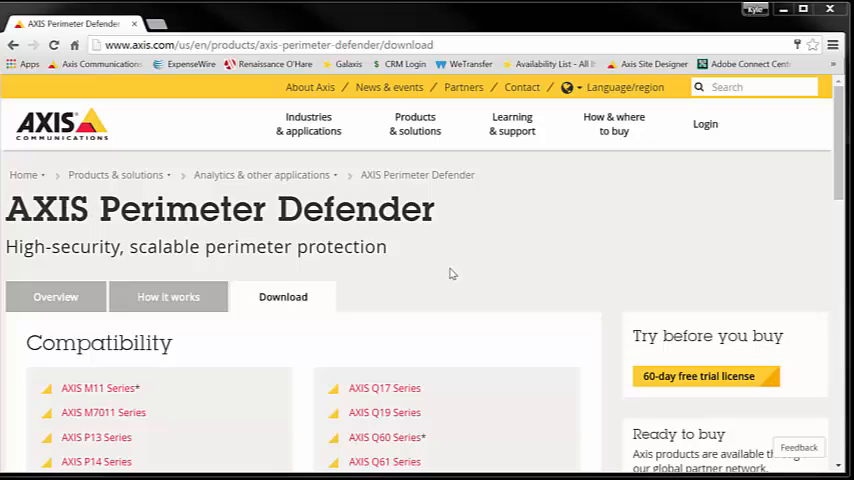
Step: Scroll the Download tab to the Design tool for AXIS Perimeter Defender entry
{"action": "scroll", "scroll_direction": "down", "scroll_amount": 3}
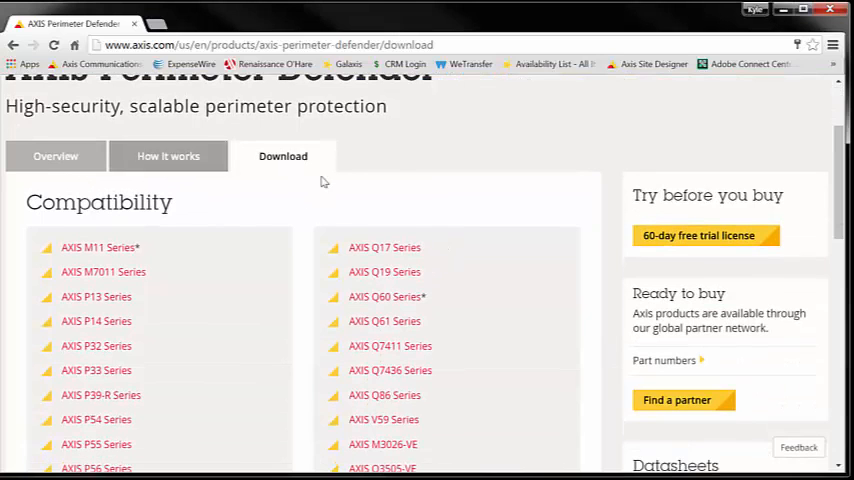
{"action": "scroll", "scroll_direction": "down", "scroll_amount": 3}
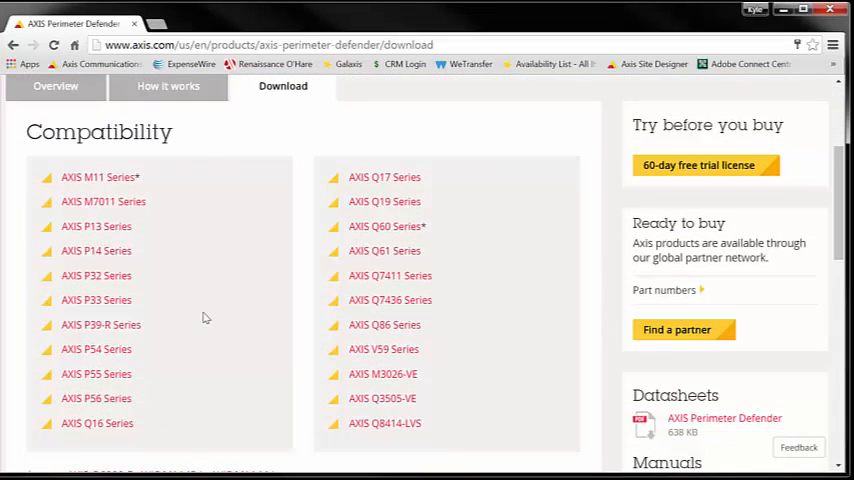
{"action": "scroll", "scroll_direction": "down", "scroll_amount": 3}
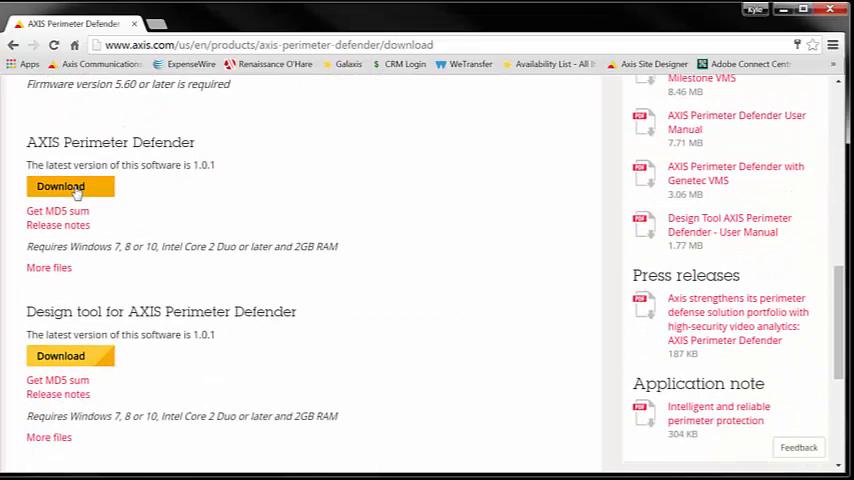
{"action": "mouse_move", "coordinate": [60, 186]}
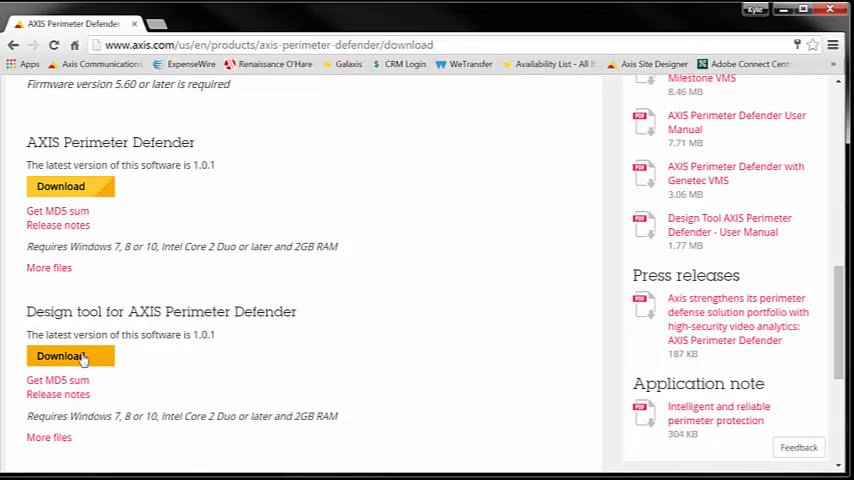
{"action": "mouse_move", "coordinate": [60, 356]}
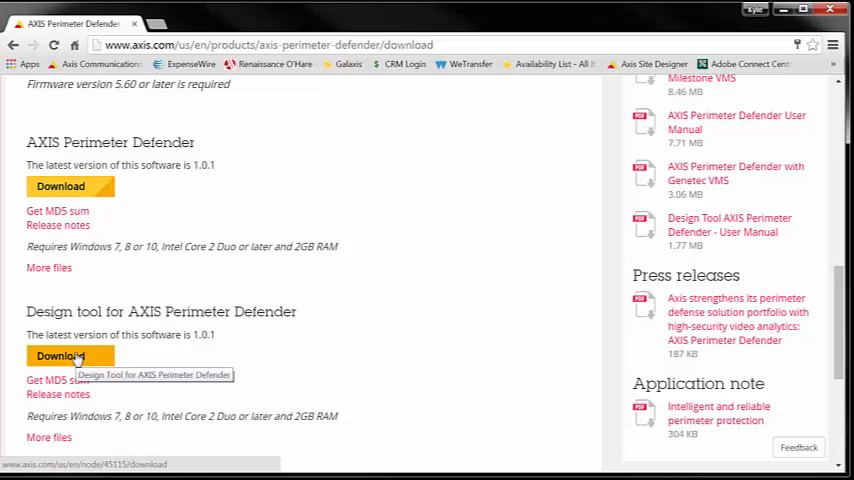
{"action": "mouse_move", "coordinate": [728, 224]}
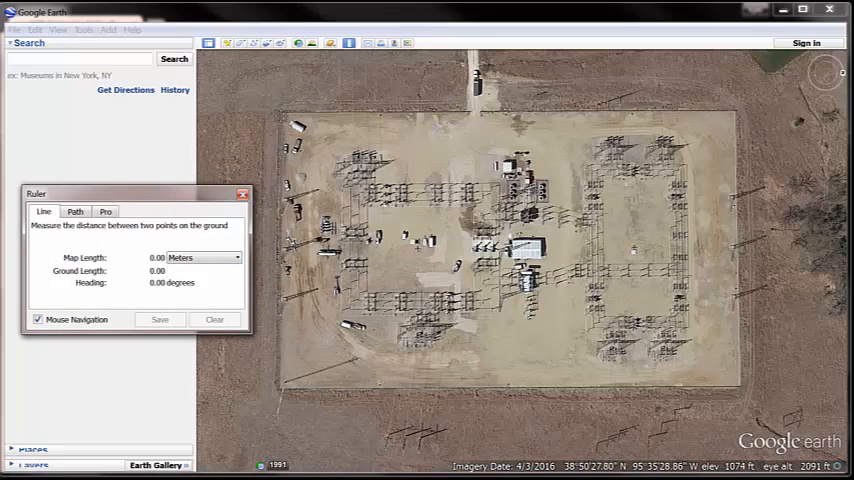
Step: Measure the substation's top fence line with the Ruler (252.12 m), then clear it
{"action": "left_click", "coordinate": [748, 112]}
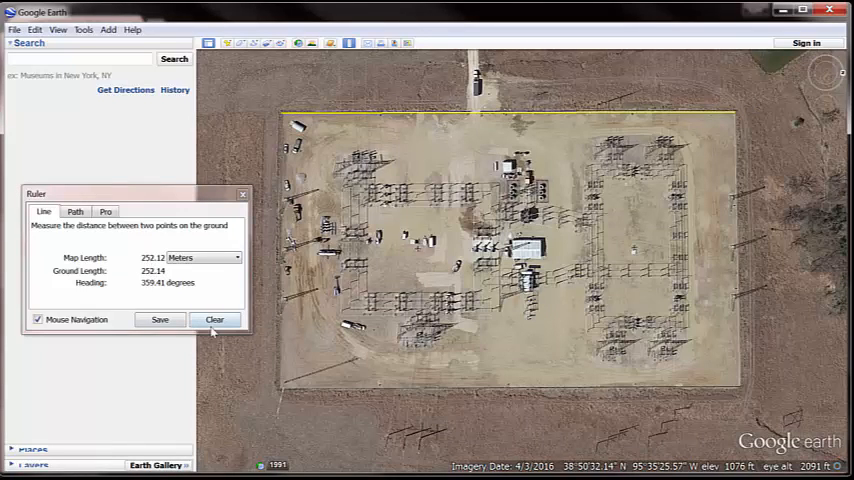
{"action": "left_click", "coordinate": [214, 320]}
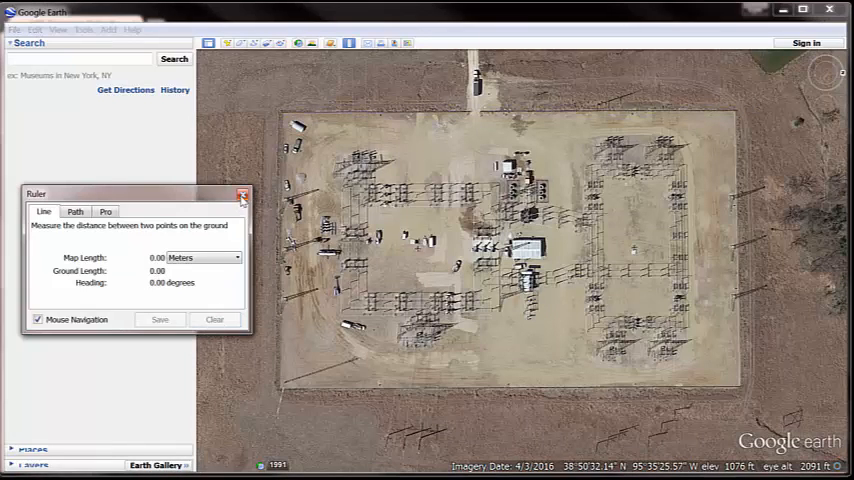
{"action": "left_click", "coordinate": [14, 28]}
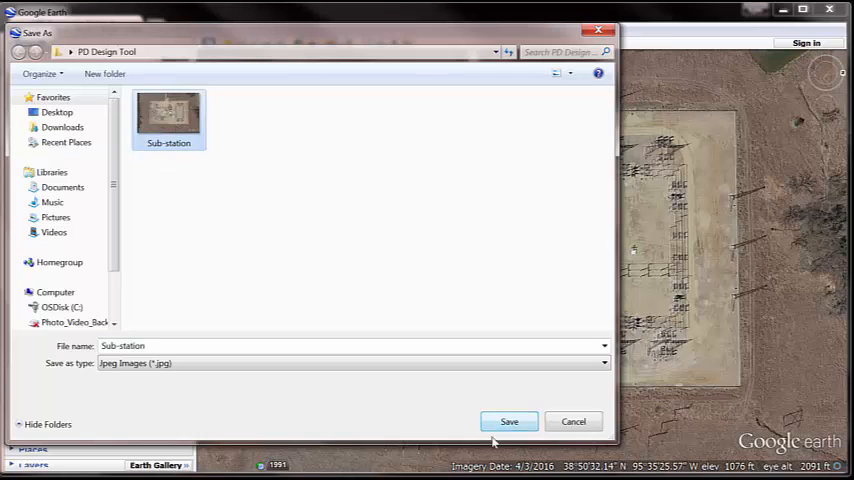
Step: Save the view as Sub-station JPEG in PD Design Tool, replacing the existing file
{"action": "left_click", "coordinate": [508, 420]}
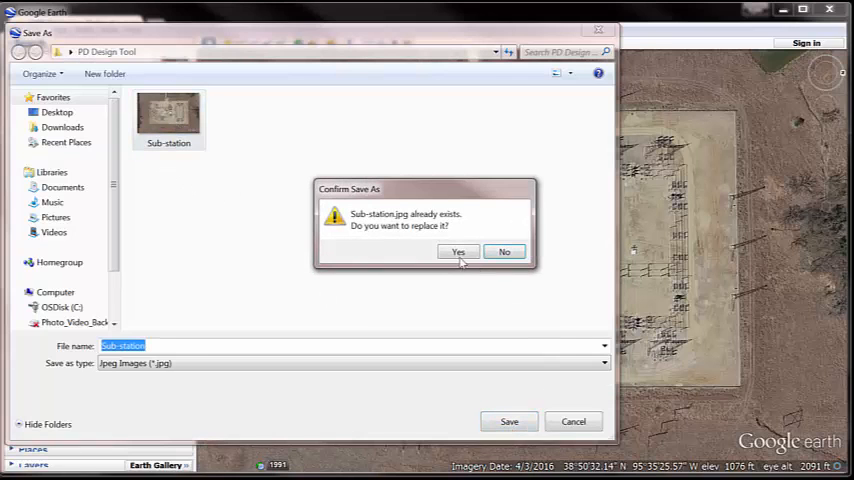
{"action": "left_click", "coordinate": [458, 252]}
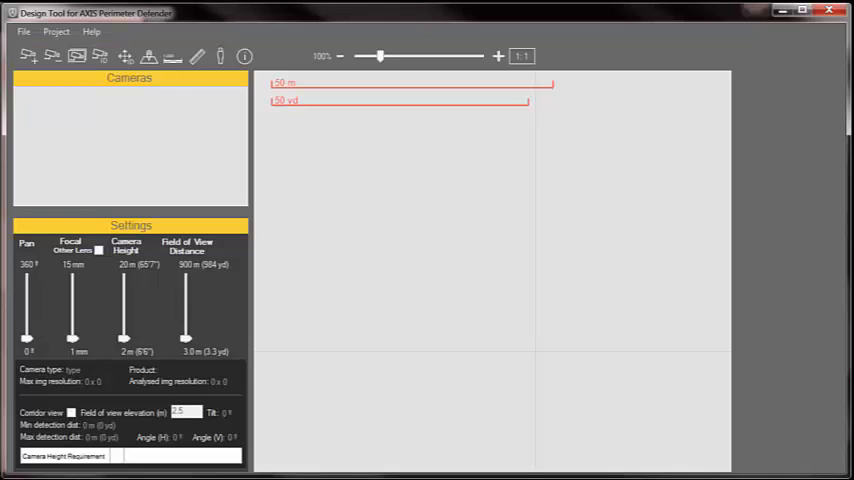
{"action": "mouse_move", "coordinate": [388, 212]}
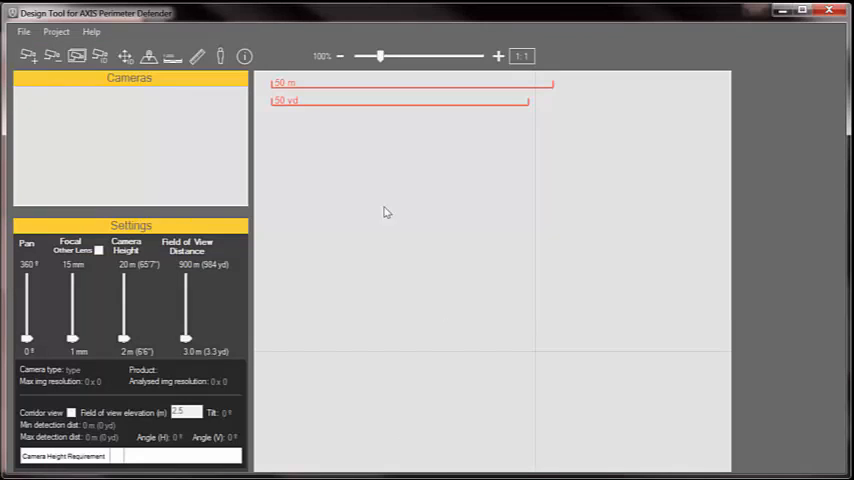
{"action": "mouse_move", "coordinate": [148, 56]}
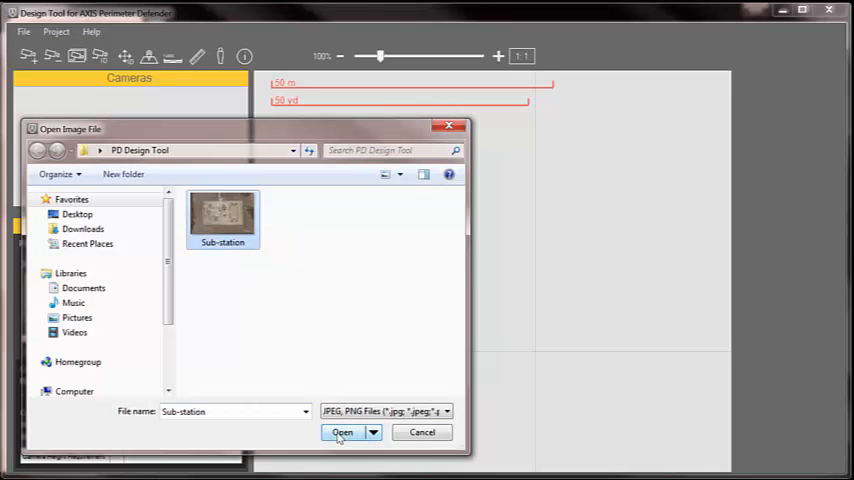
Step: Load Sub-station.jpg from PD Design Tool as the site map
{"action": "left_click", "coordinate": [342, 432]}
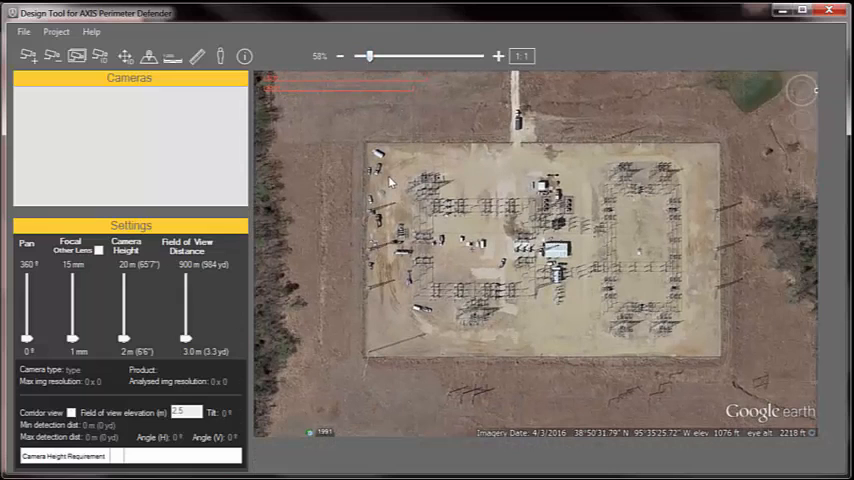
{"action": "mouse_move", "coordinate": [172, 56]}
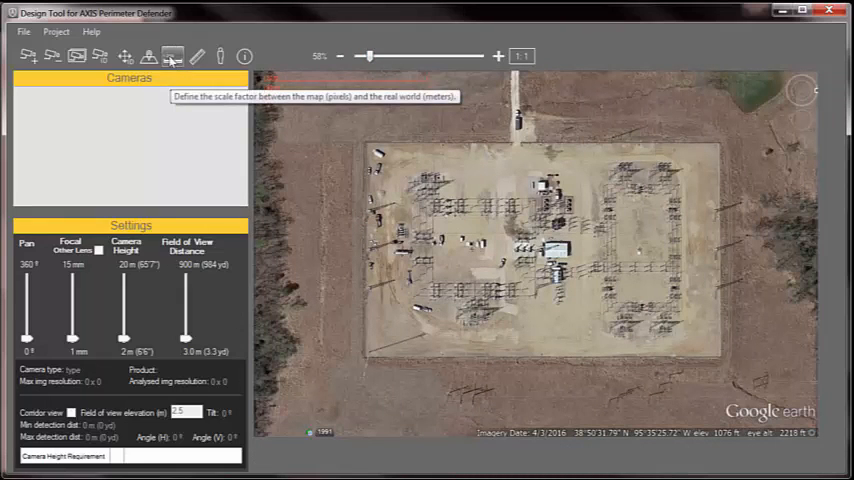
Step: Scale the map so the top fence line equals 252 meters
{"action": "left_click", "coordinate": [172, 56]}
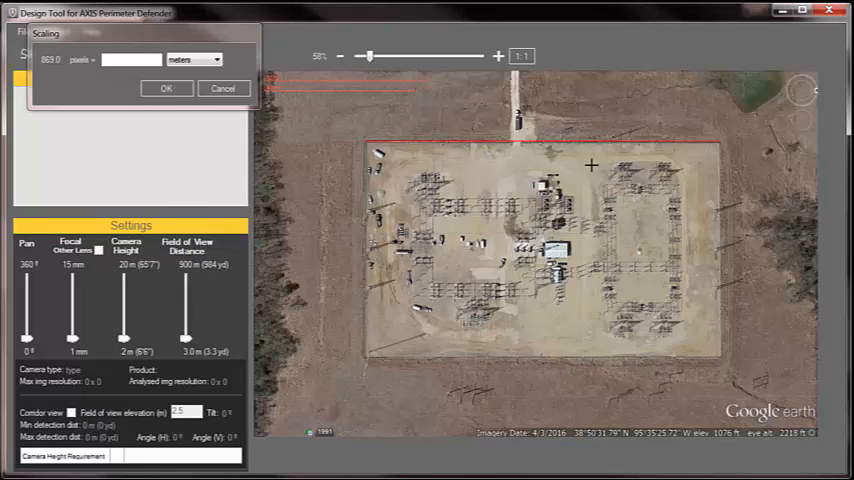
{"action": "left_click", "coordinate": [130, 60]}
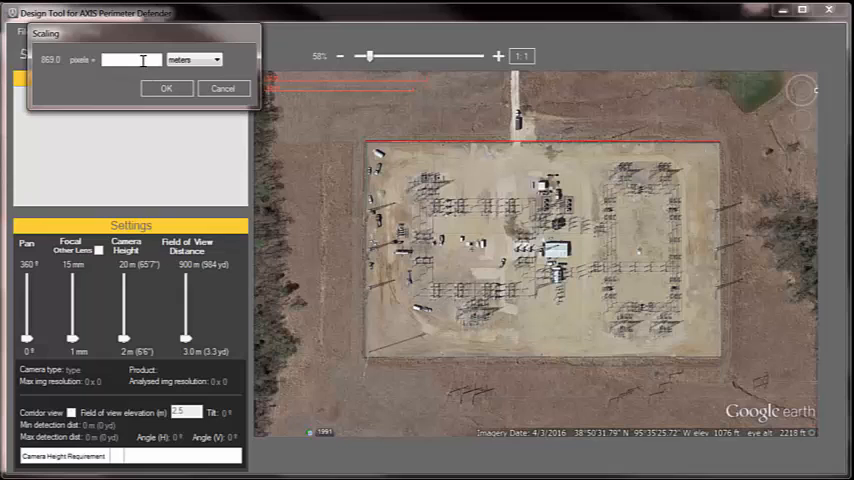
{"action": "type", "text": "252"}
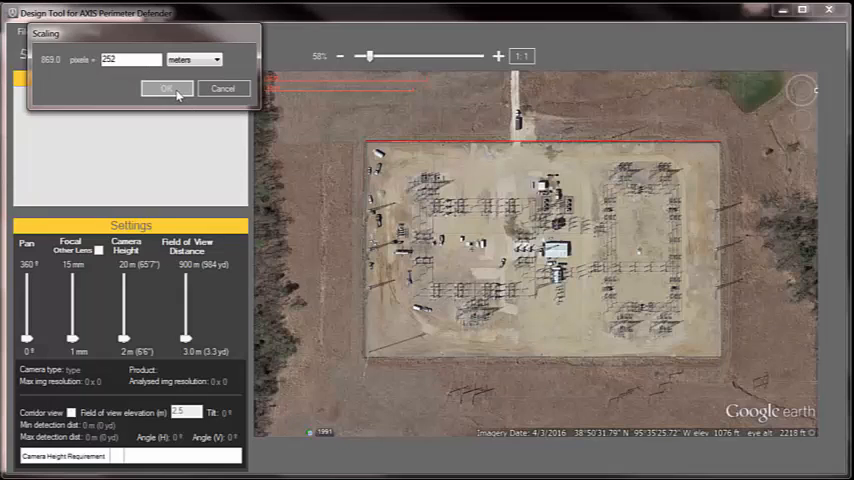
{"action": "left_click", "coordinate": [166, 88]}
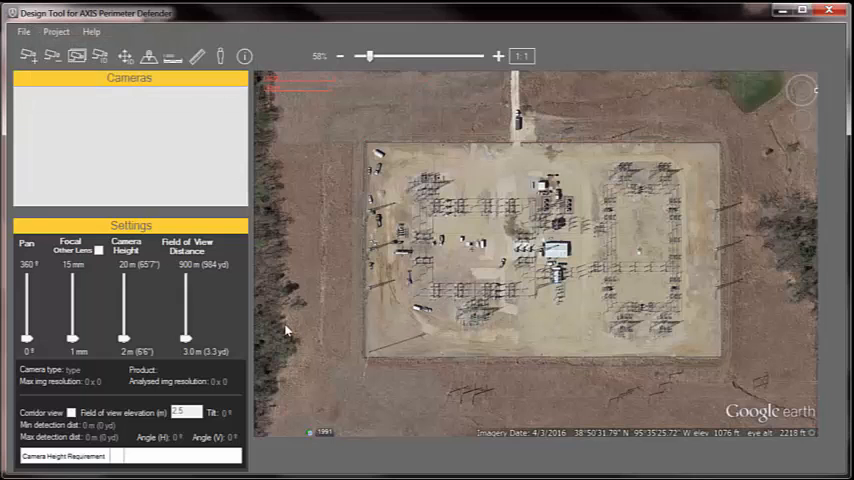
{"action": "mouse_move", "coordinate": [28, 56]}
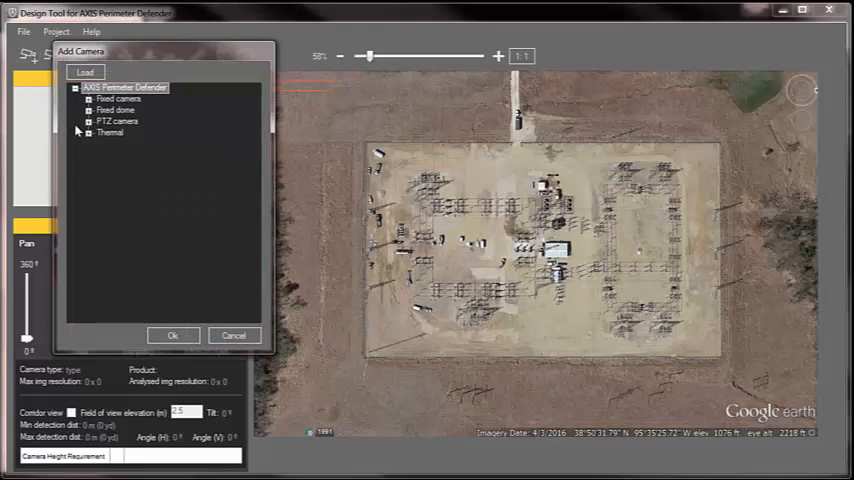
Step: Add an AXIS Q1941-E 35 mm thermal camera to the project
{"action": "left_click", "coordinate": [88, 132]}
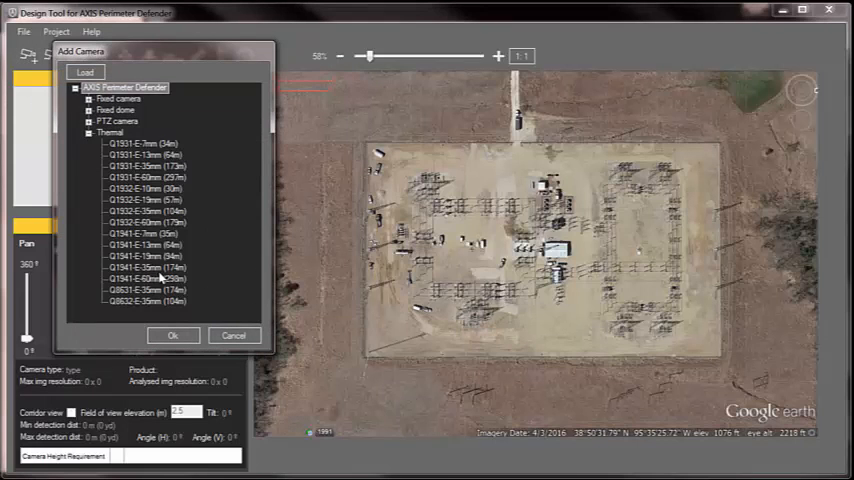
{"action": "left_click", "coordinate": [146, 268]}
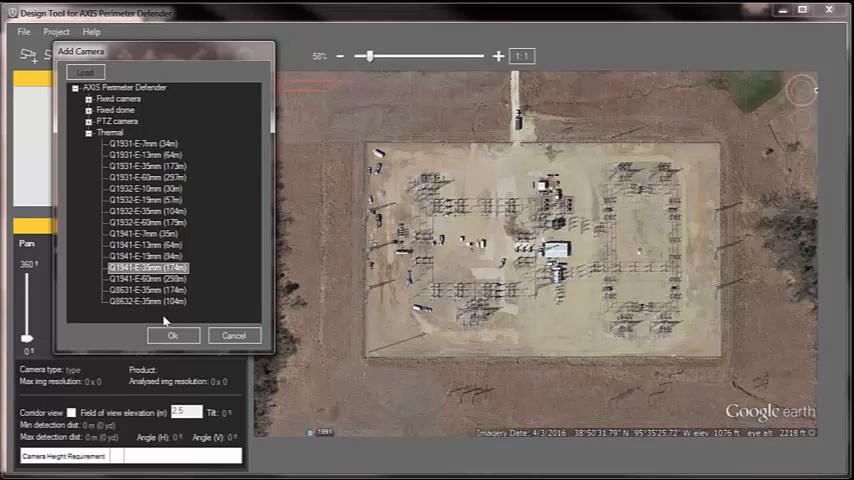
{"action": "left_click", "coordinate": [172, 336]}
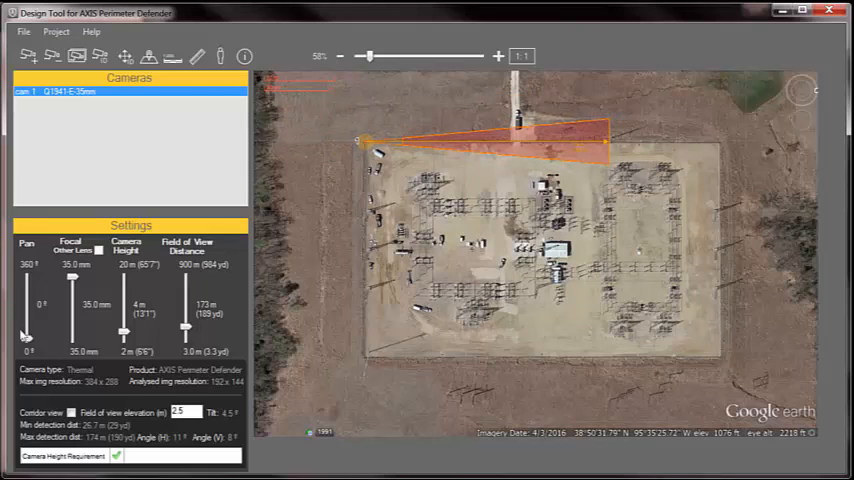
Step: Aim the camera along the top fence, set height to 5 m and adjust coverage distance
{"action": "left_click_drag", "start_coordinate": [26, 300], "coordinate": [26, 330]}
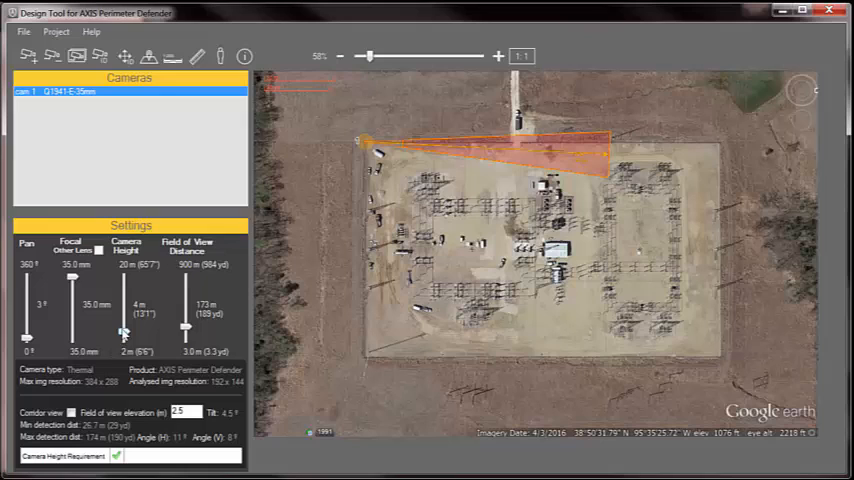
{"action": "left_click_drag", "start_coordinate": [124, 330], "coordinate": [124, 328]}
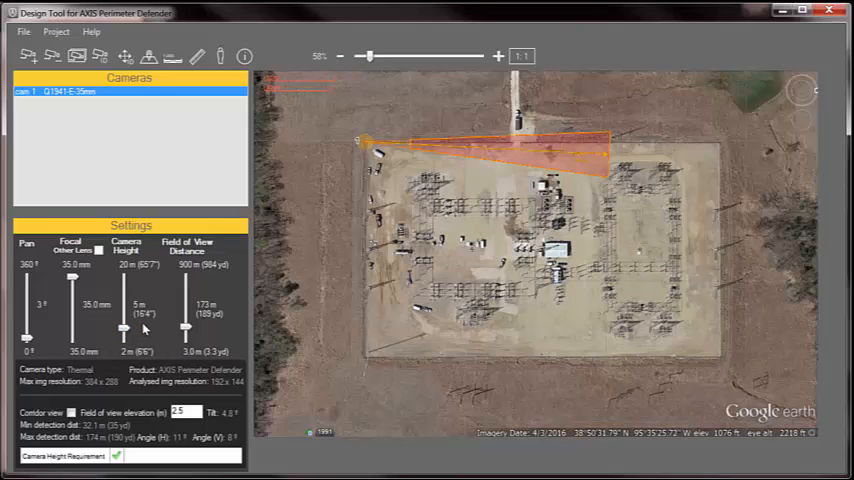
{"action": "mouse_move", "coordinate": [184, 330]}
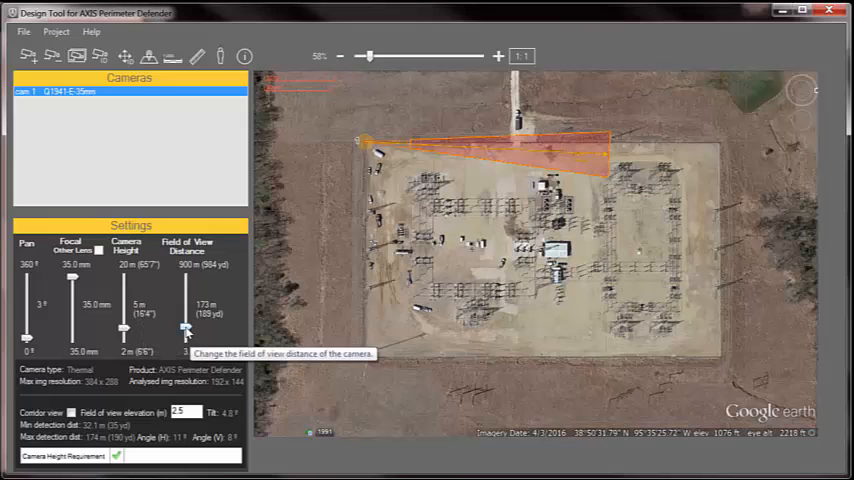
{"action": "left_click_drag", "start_coordinate": [184, 328], "coordinate": [184, 316]}
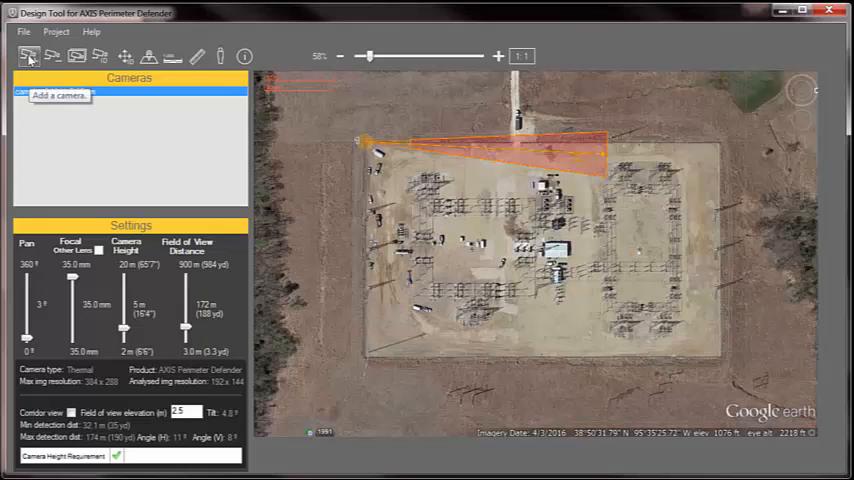
Step: Duplicate the thermal camera to cover the bottom fence from the bottom-left corner
{"action": "left_click", "coordinate": [78, 56]}
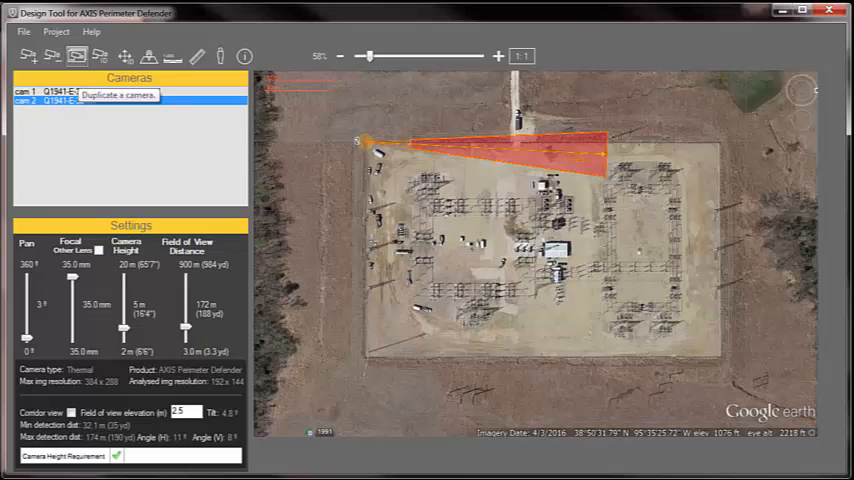
{"action": "mouse_move", "coordinate": [368, 172]}
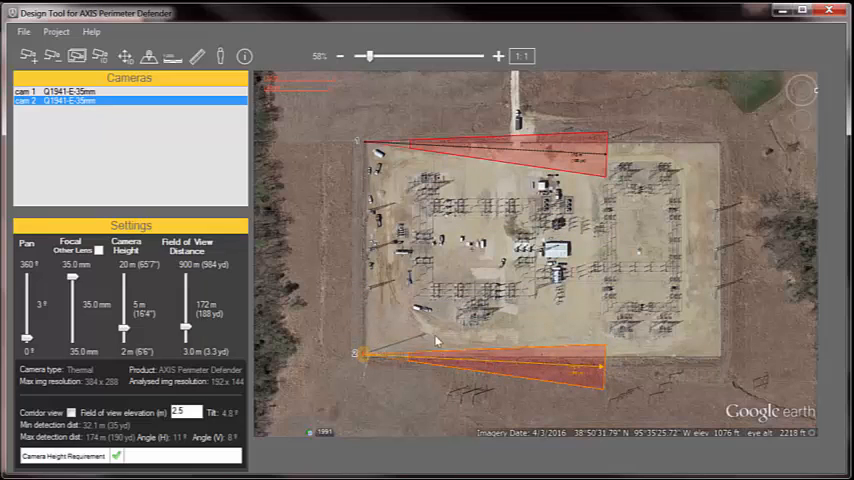
{"action": "mouse_move", "coordinate": [560, 368]}
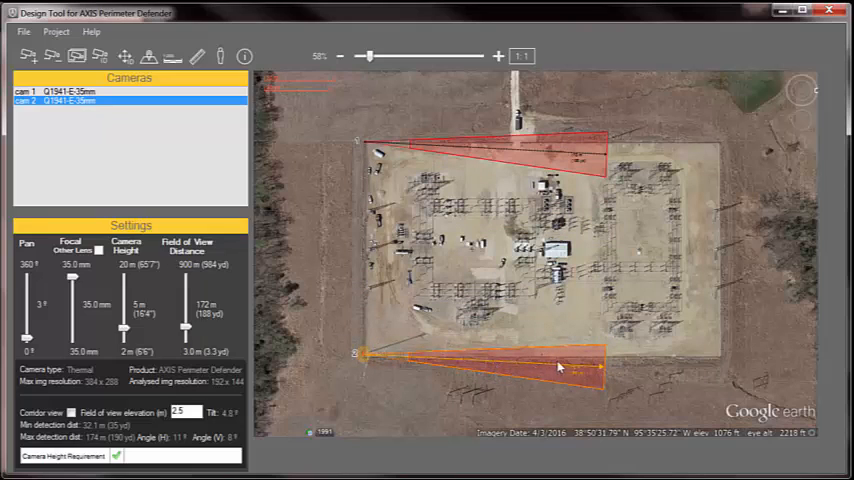
{"action": "mouse_move", "coordinate": [564, 366]}
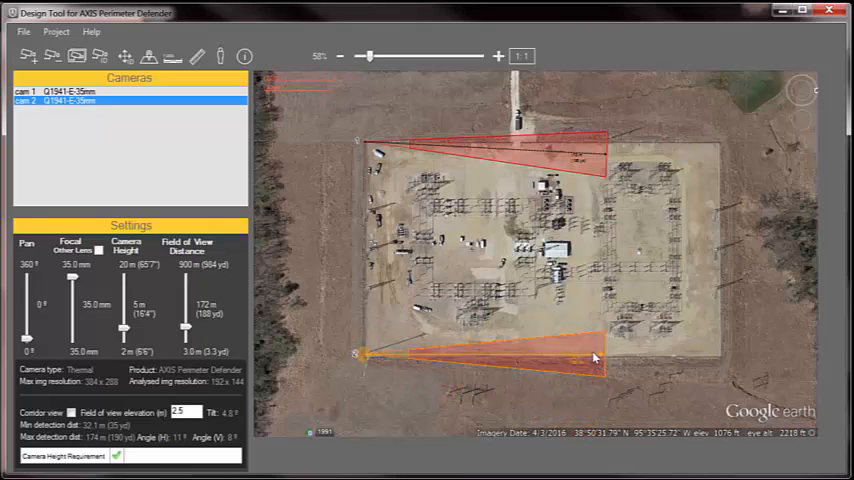
{"action": "mouse_move", "coordinate": [512, 368]}
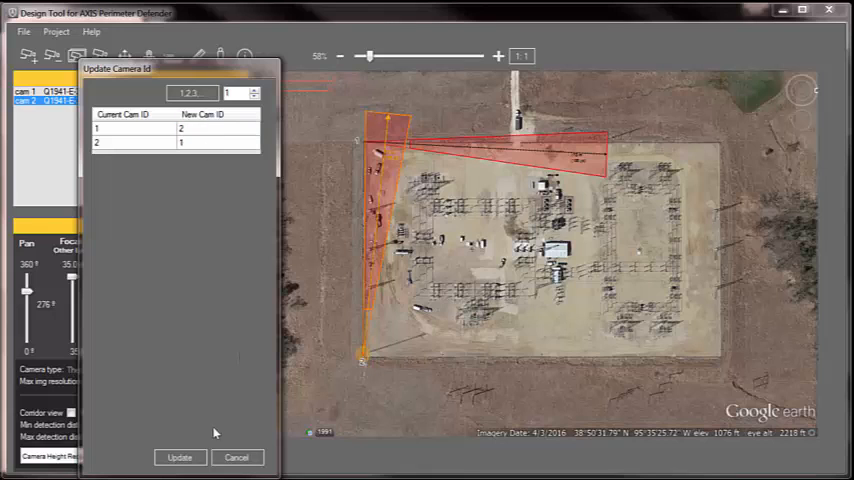
Step: Swap camera IDs 1 and 2 after aiming the duplicate up the left fence
{"action": "left_click", "coordinate": [180, 456]}
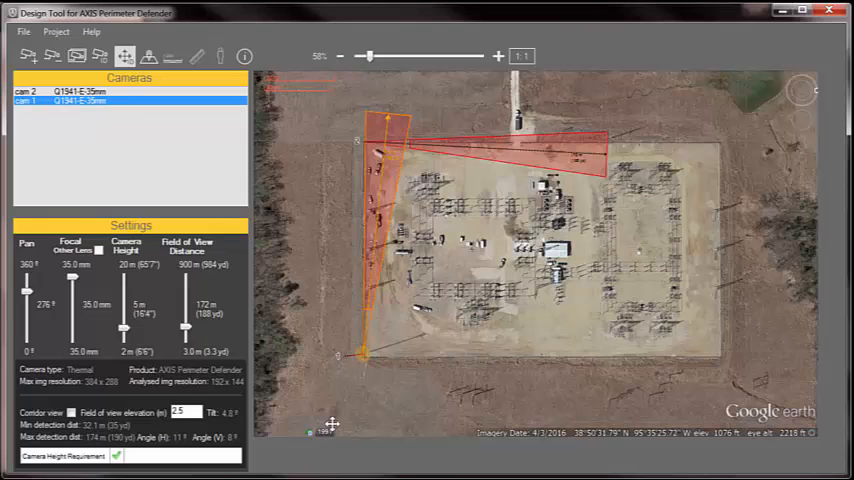
{"action": "mouse_move", "coordinate": [196, 56]}
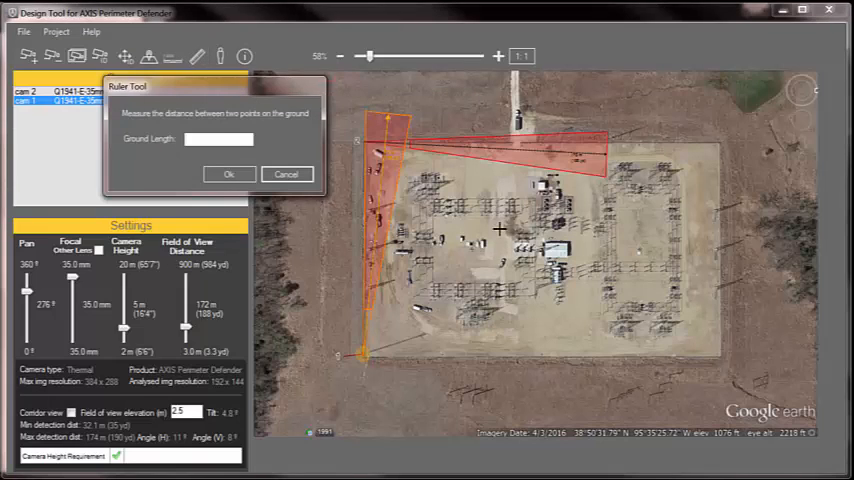
{"action": "left_click", "coordinate": [674, 260]}
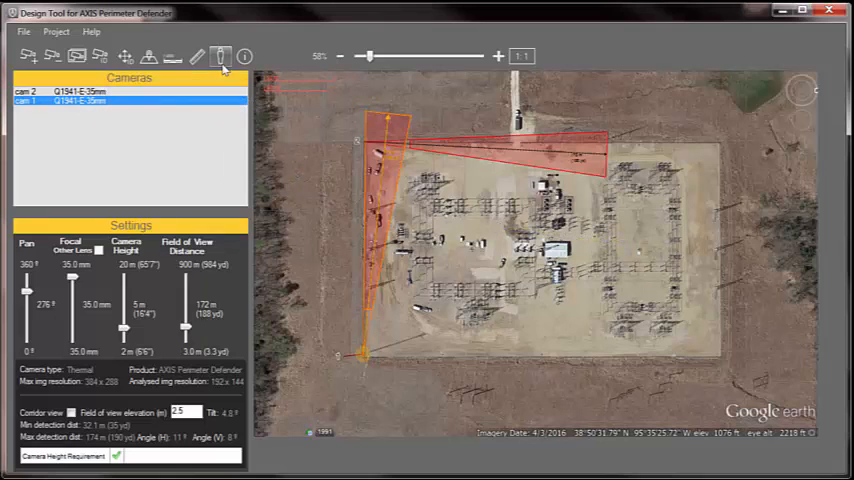
{"action": "mouse_move", "coordinate": [290, 112]}
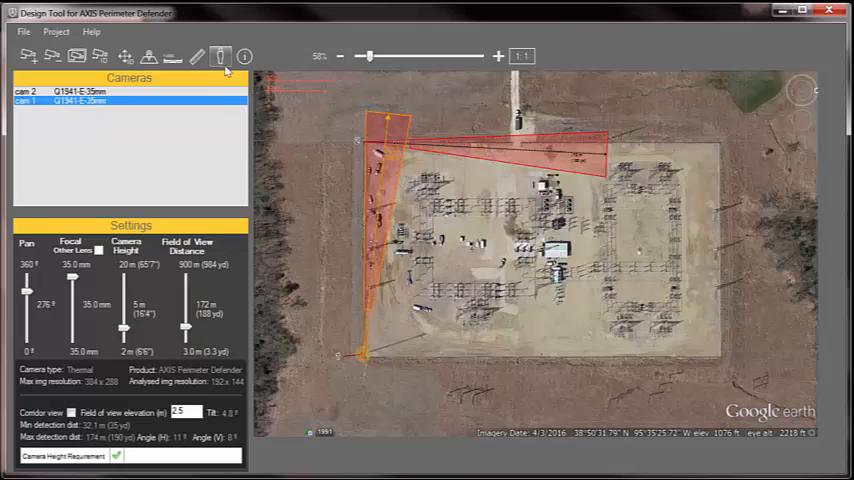
{"action": "left_click", "coordinate": [220, 56]}
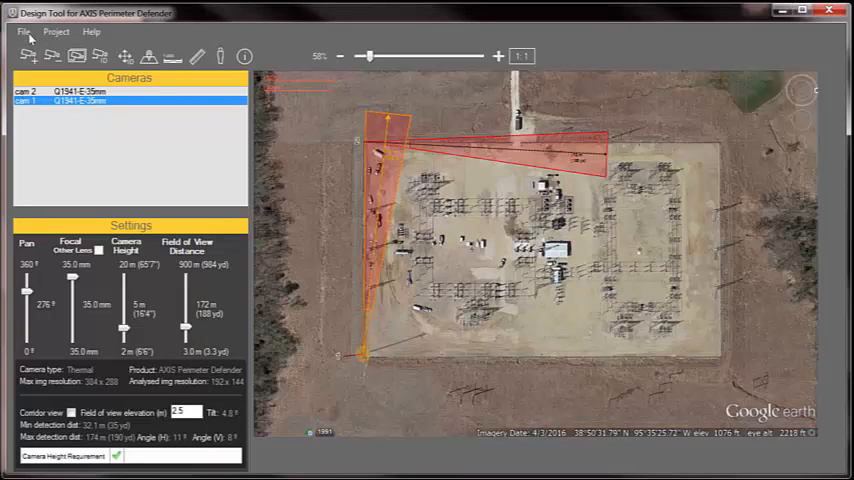
Step: Export the camera layout as a PDF report from the Project menu
{"action": "left_click", "coordinate": [22, 32]}
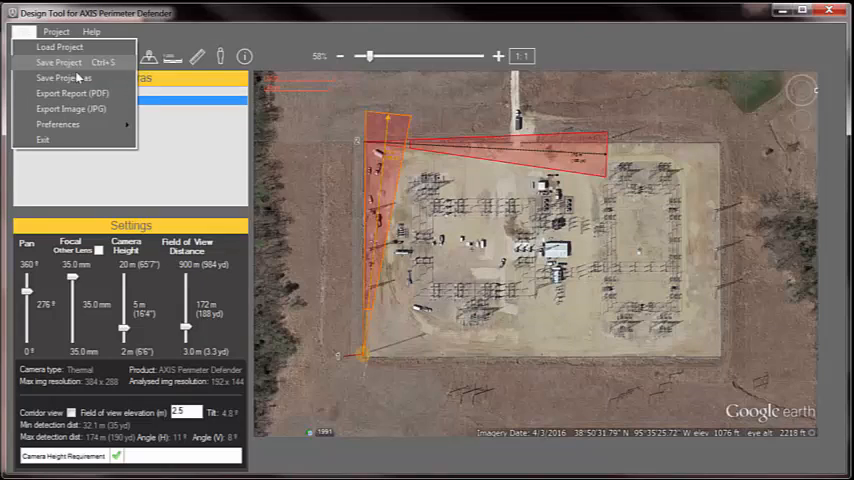
{"action": "mouse_move", "coordinate": [70, 108]}
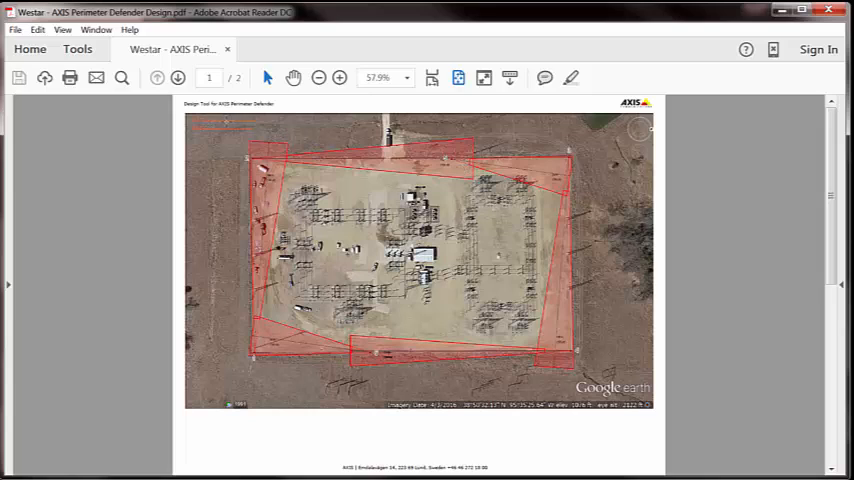
{"action": "mouse_move", "coordinate": [832, 252]}
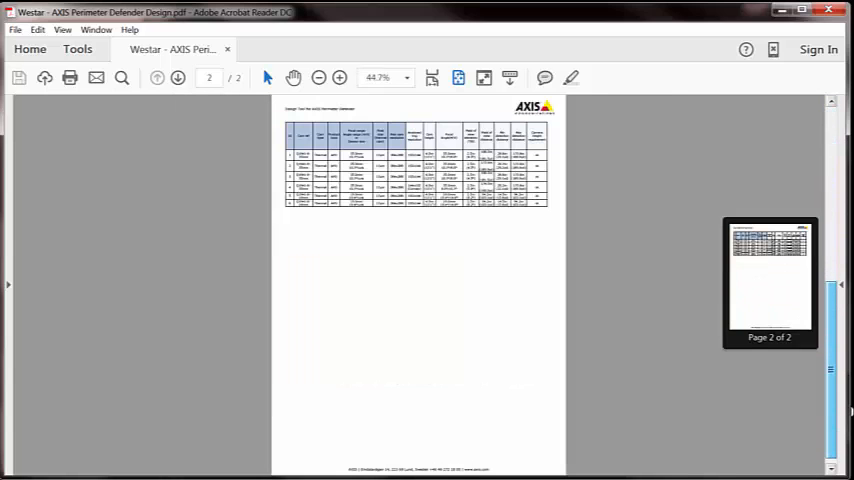
Step: Zoom in on the report's second page until the camera specification table reads at 100%
{"action": "left_click", "coordinate": [340, 78]}
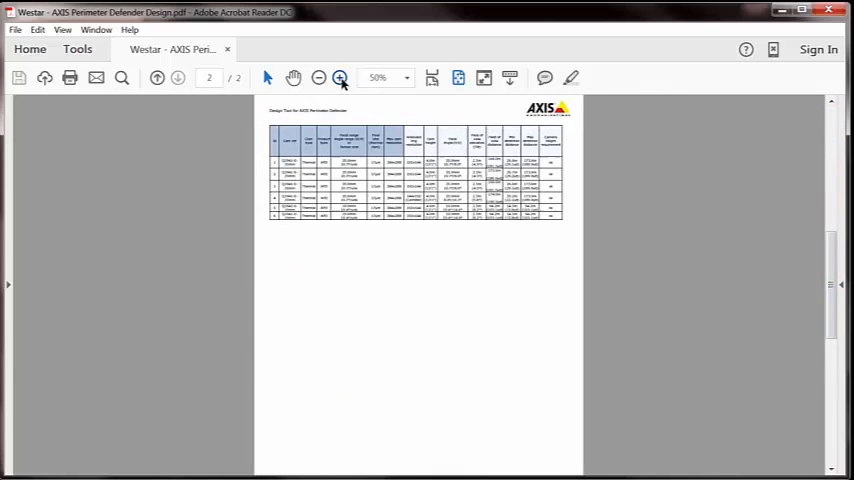
{"action": "left_click", "coordinate": [340, 78]}
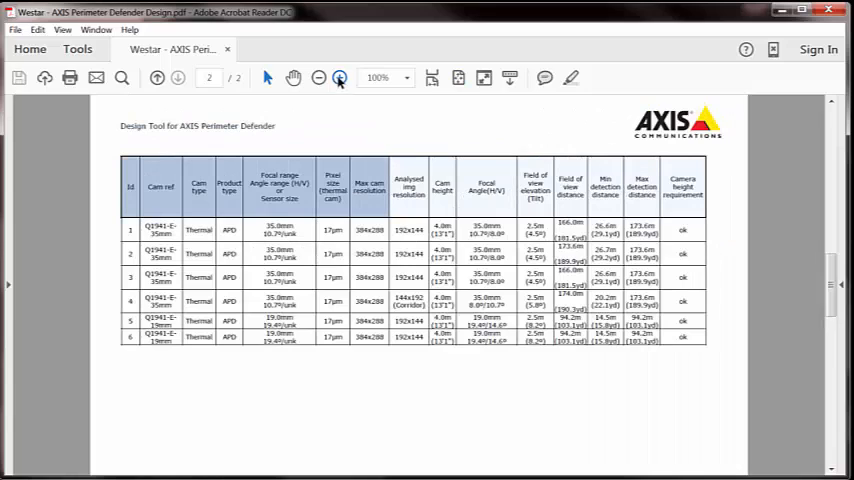